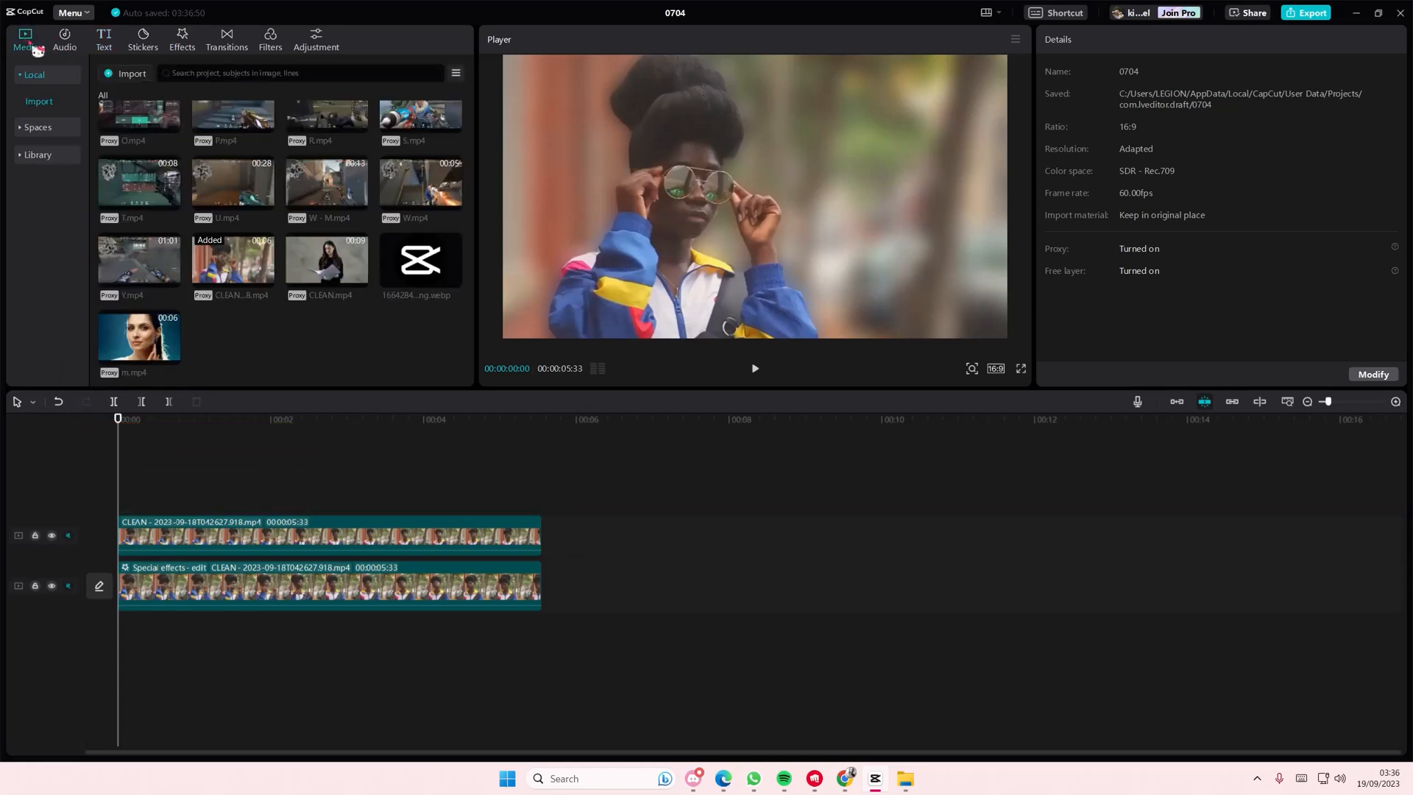
- Open CapCut's Text preset library to reach the Default text preset
click(104, 40)
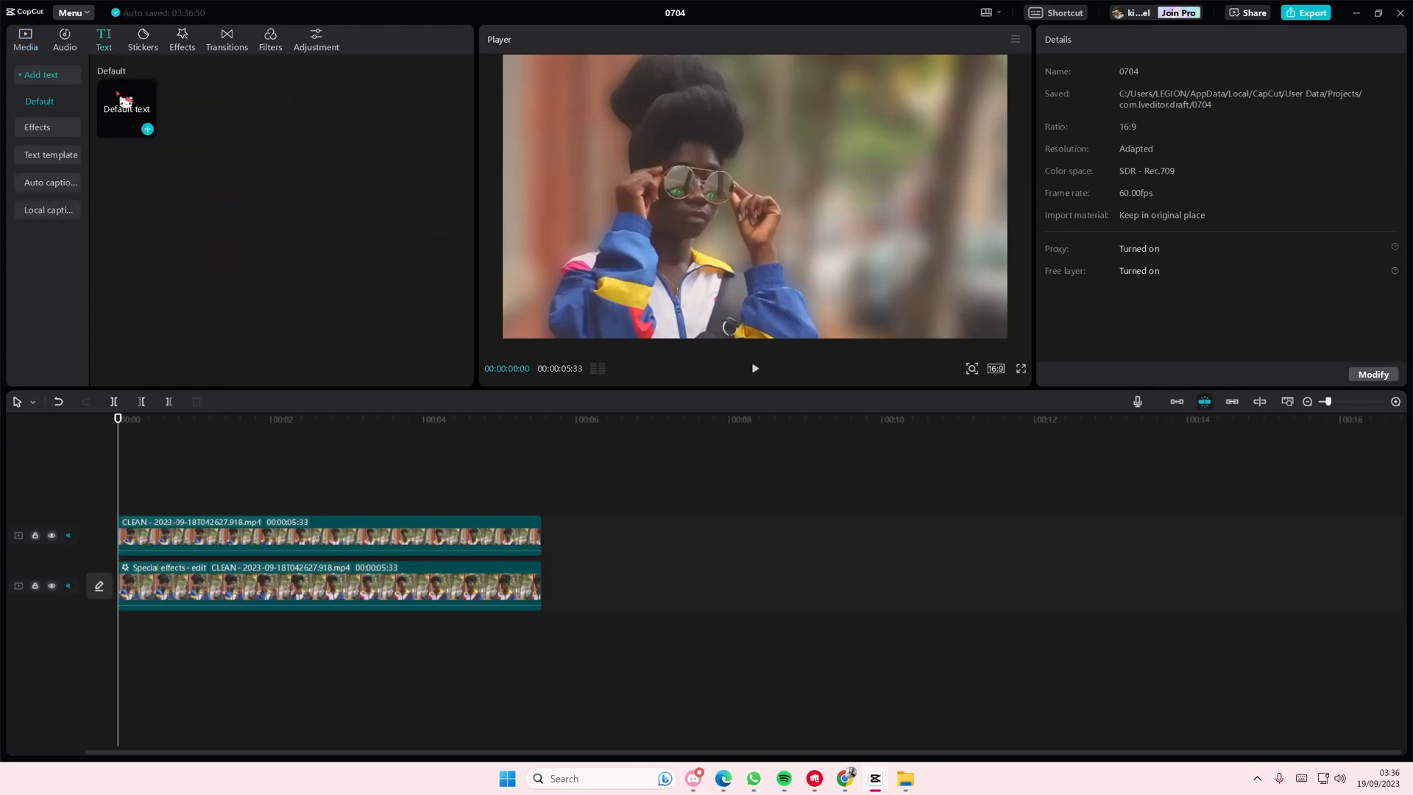
- Switch to the Quicktools emoji page and scroll down toward the heart emojis
click(147, 129)
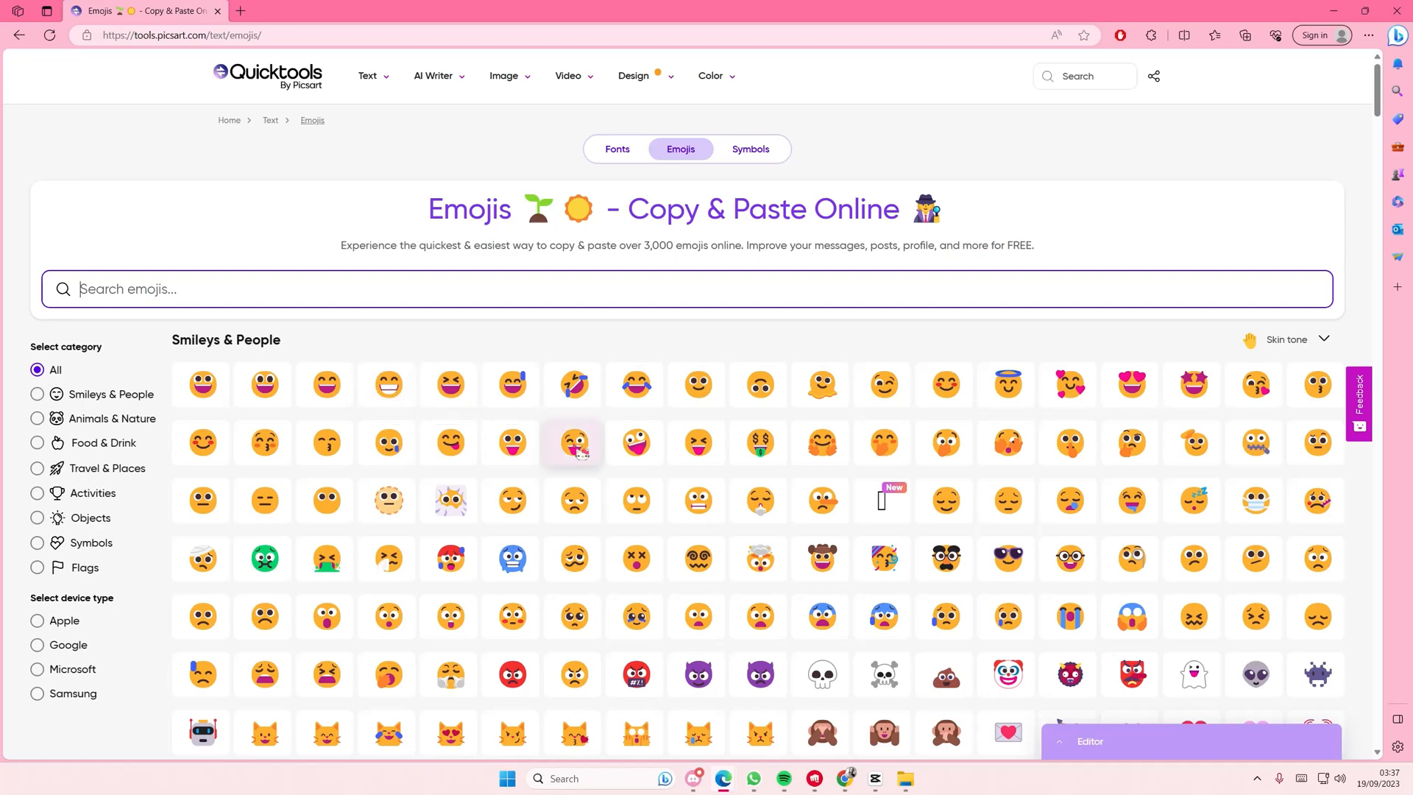
scroll(down, 3)
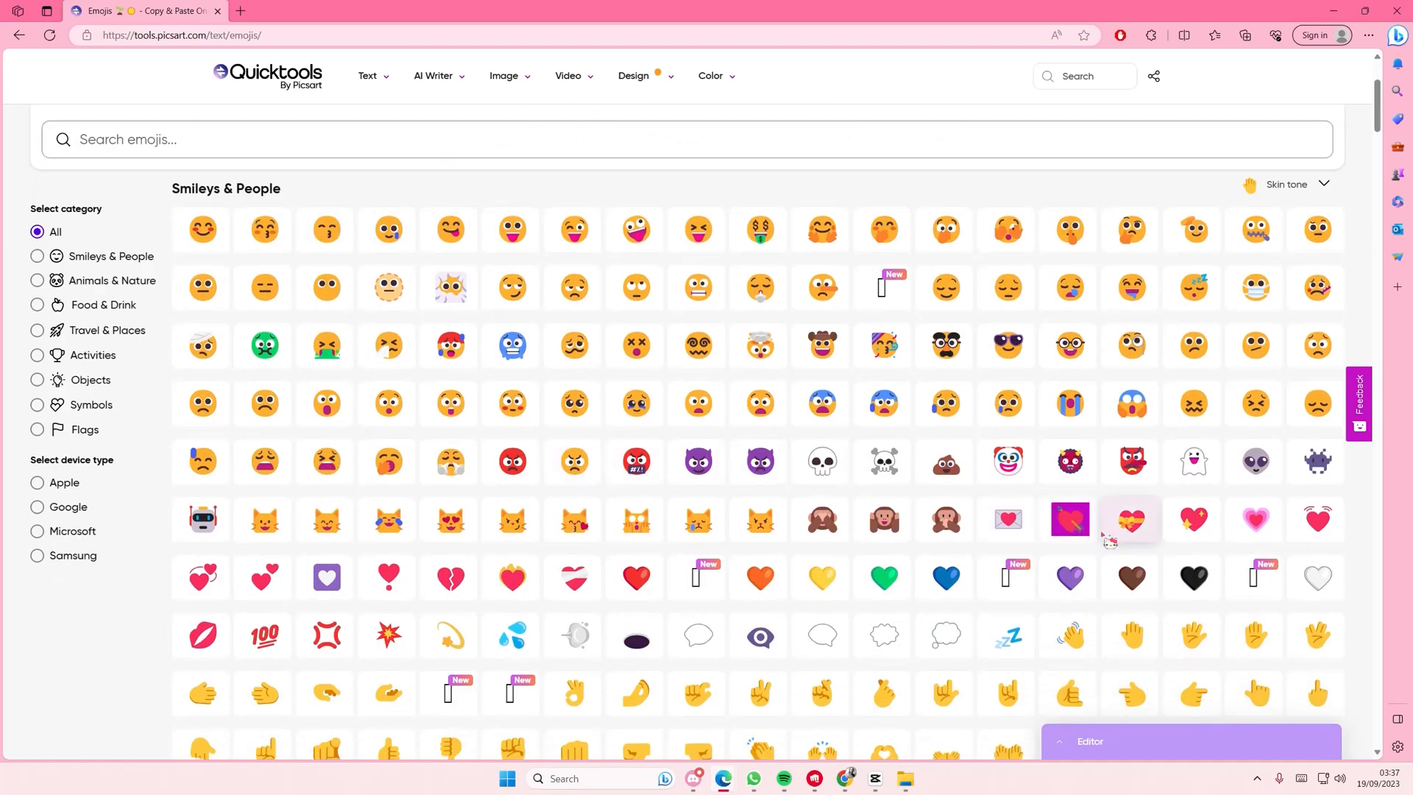
mouse_move(945, 694)
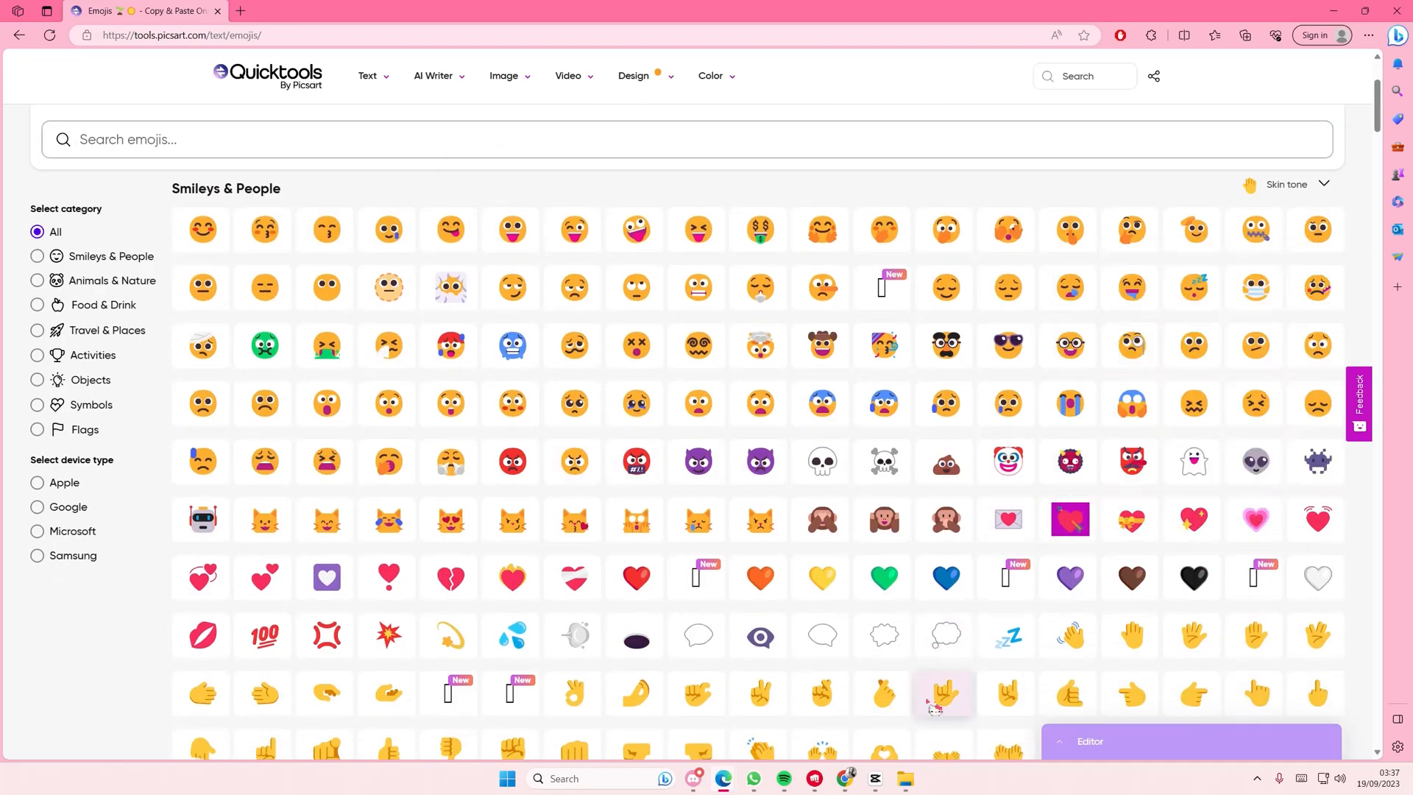
- Add a Default text layer and paste in the heart, arrow, pink heart and frog emojis
click(873, 786)
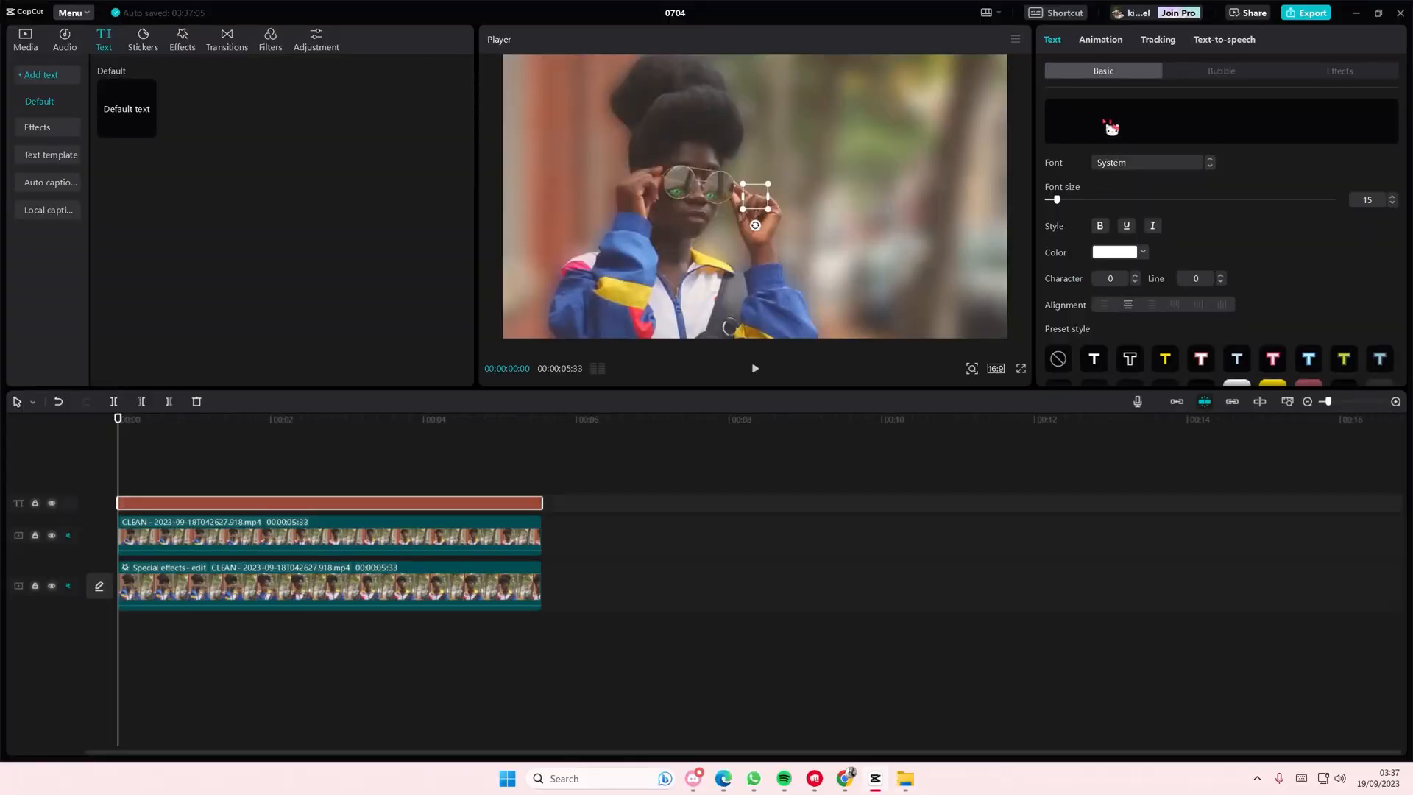
click(1058, 358)
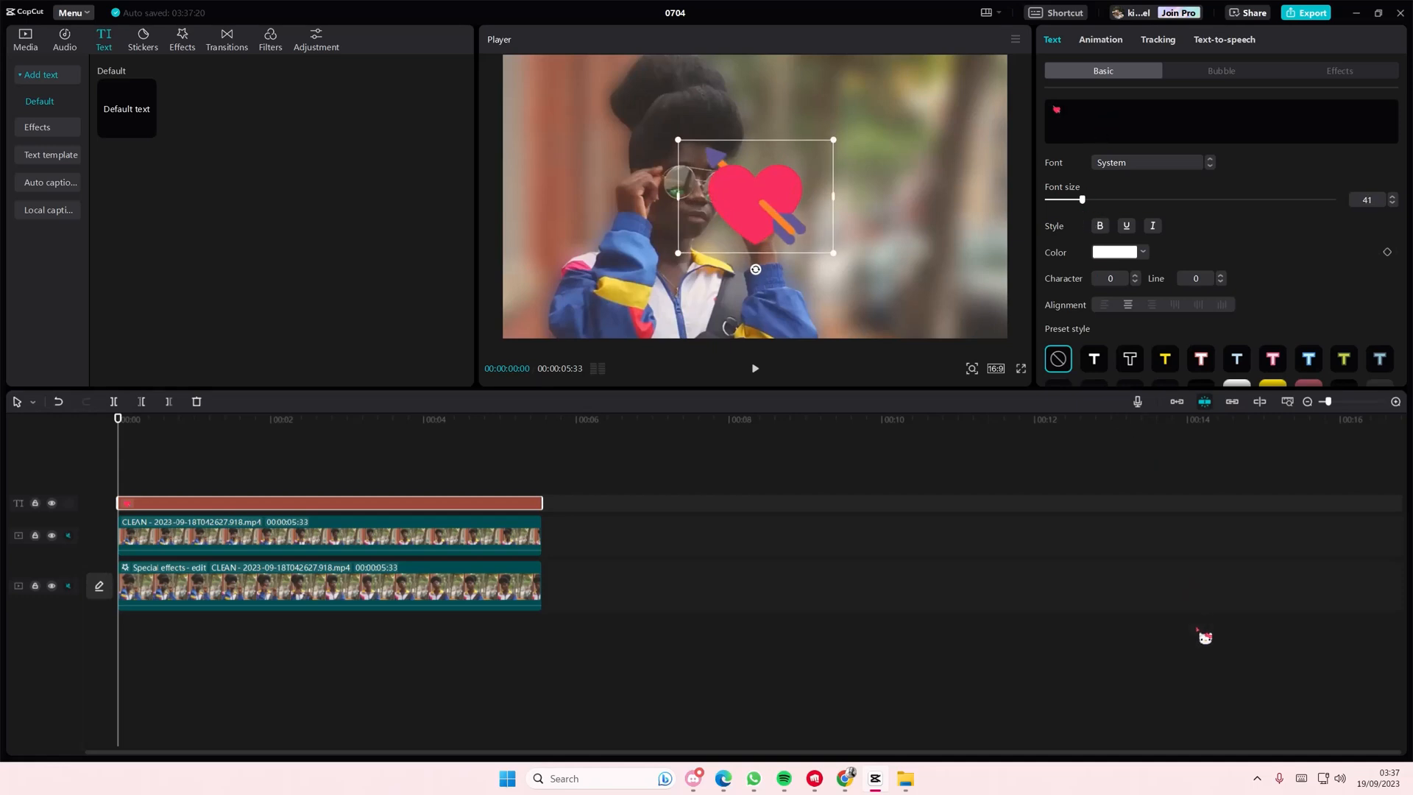
click(1061, 109)
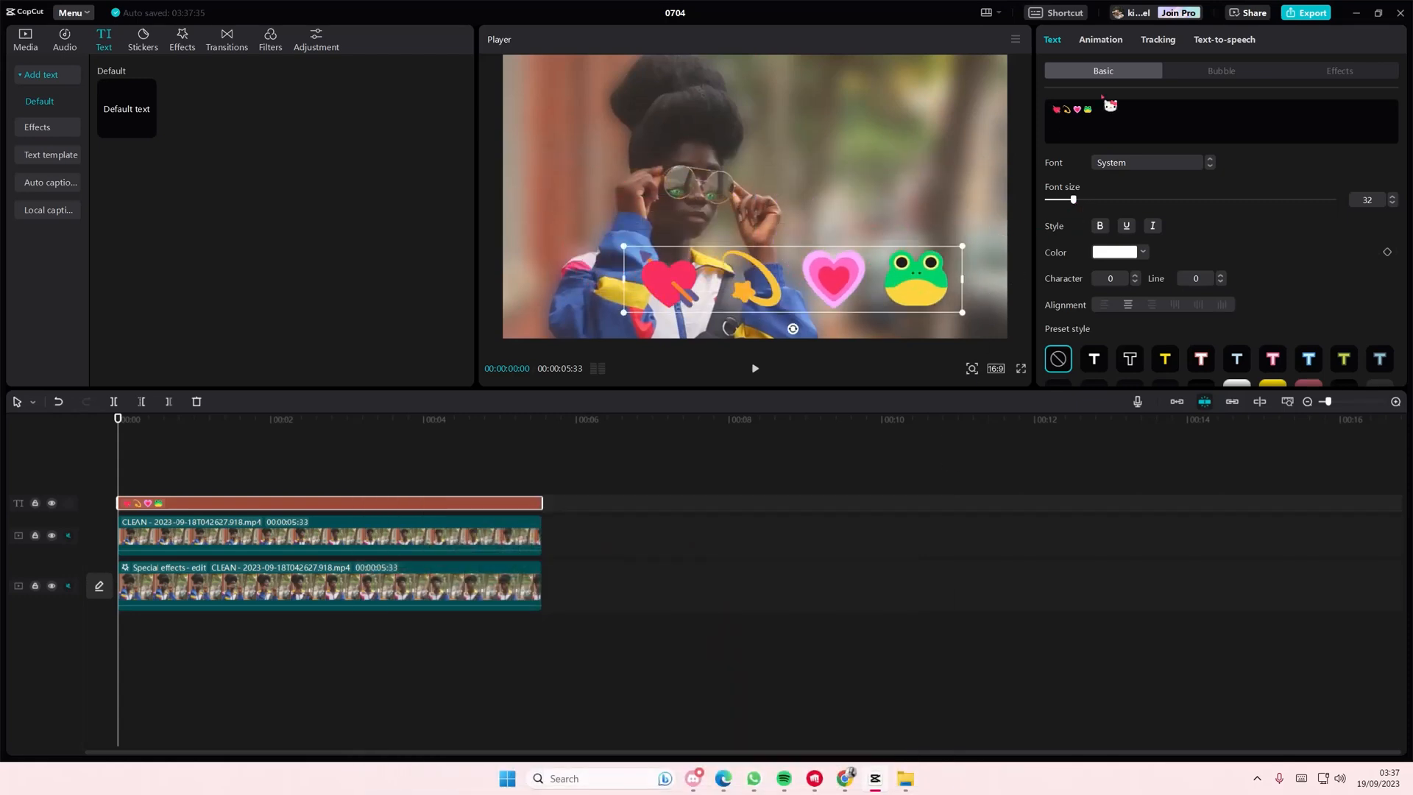
- Give the emoji text a 2.1-second Flipping in-animation and preview it
click(1100, 40)
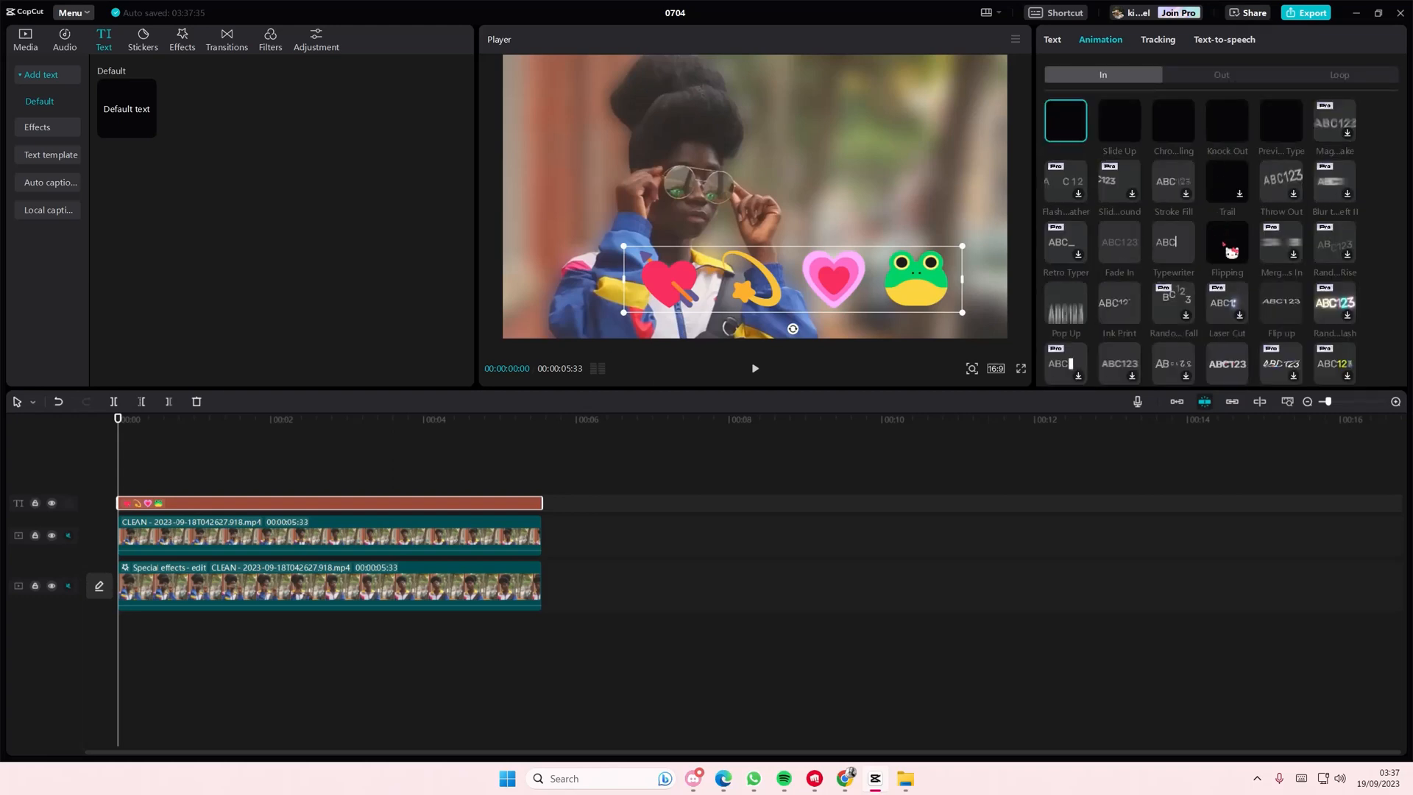
click(1226, 243)
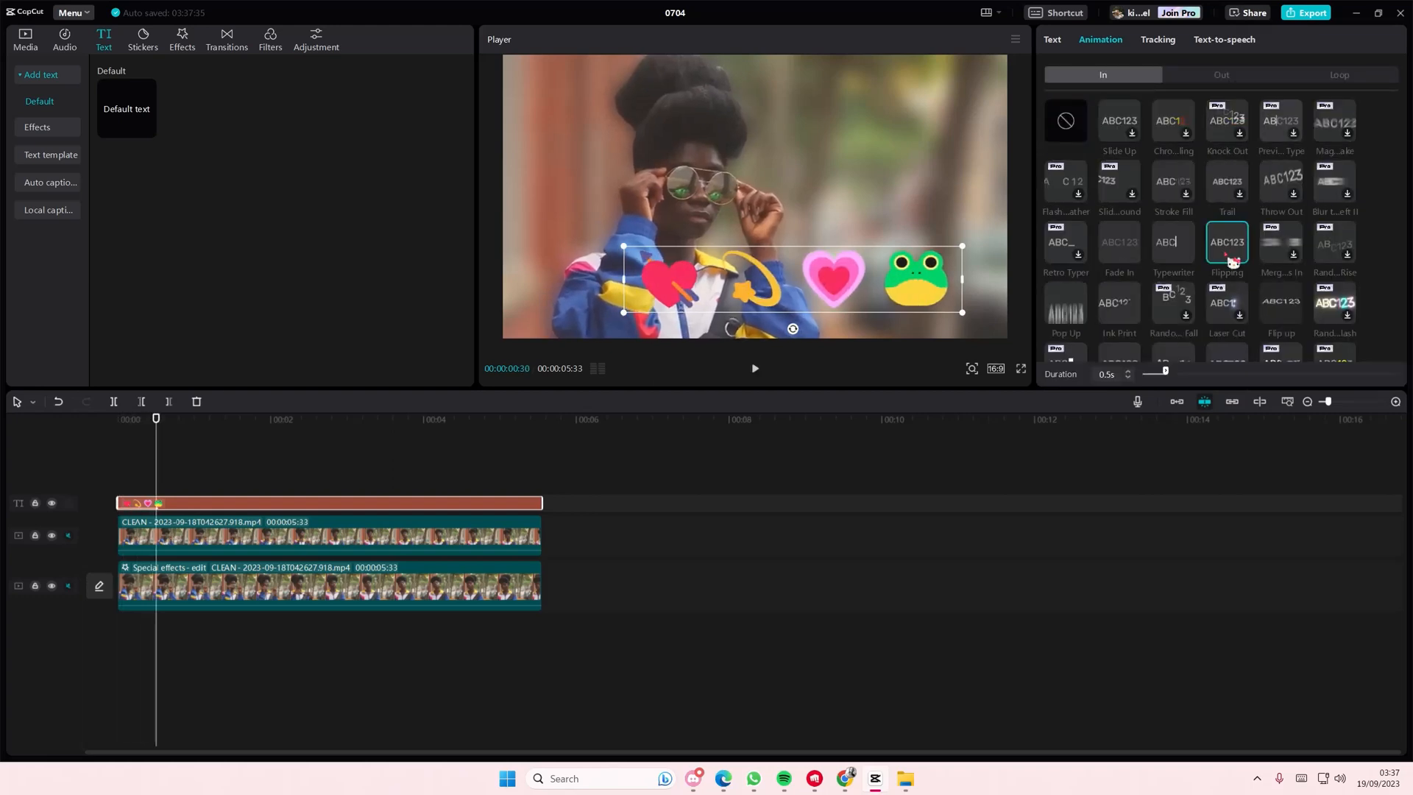
click(754, 368)
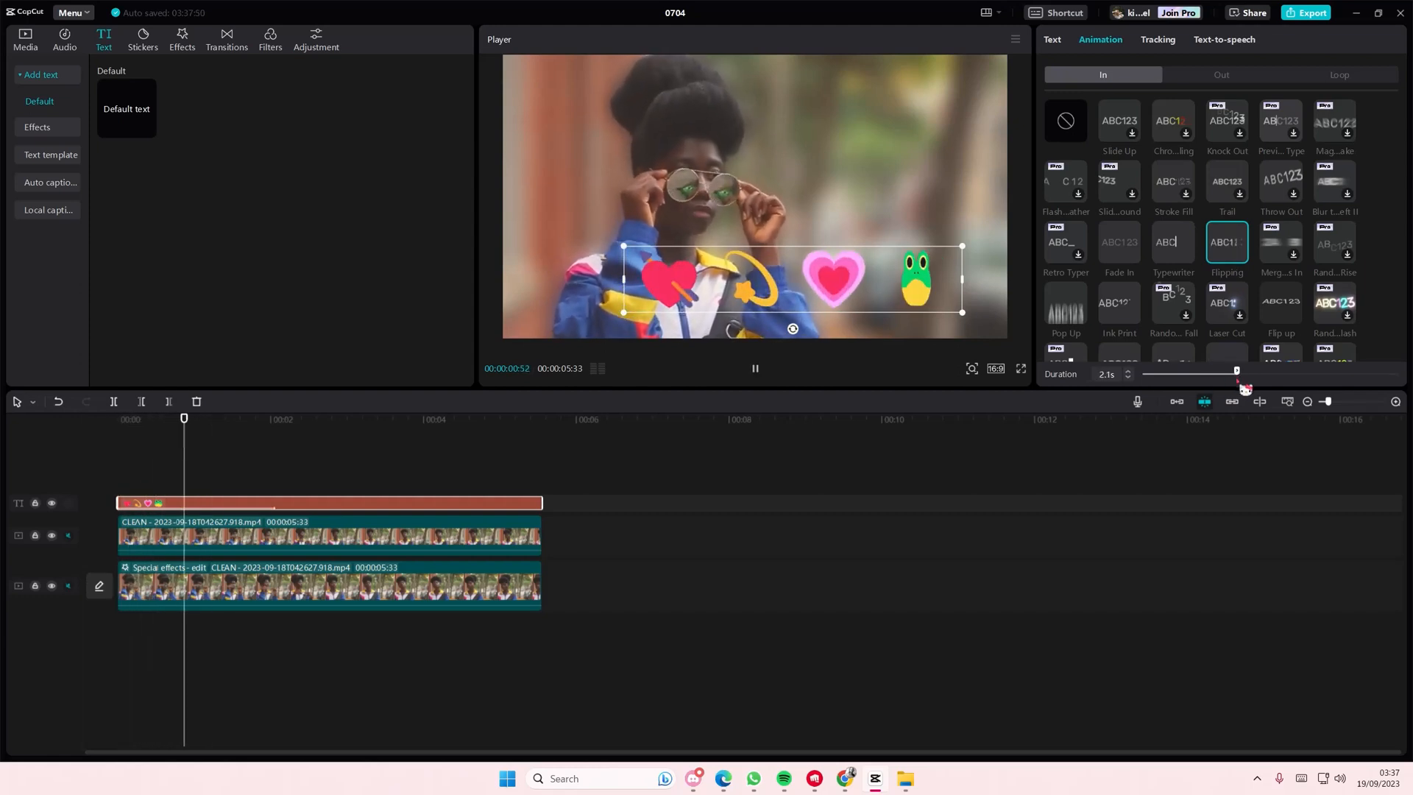
click(755, 368)
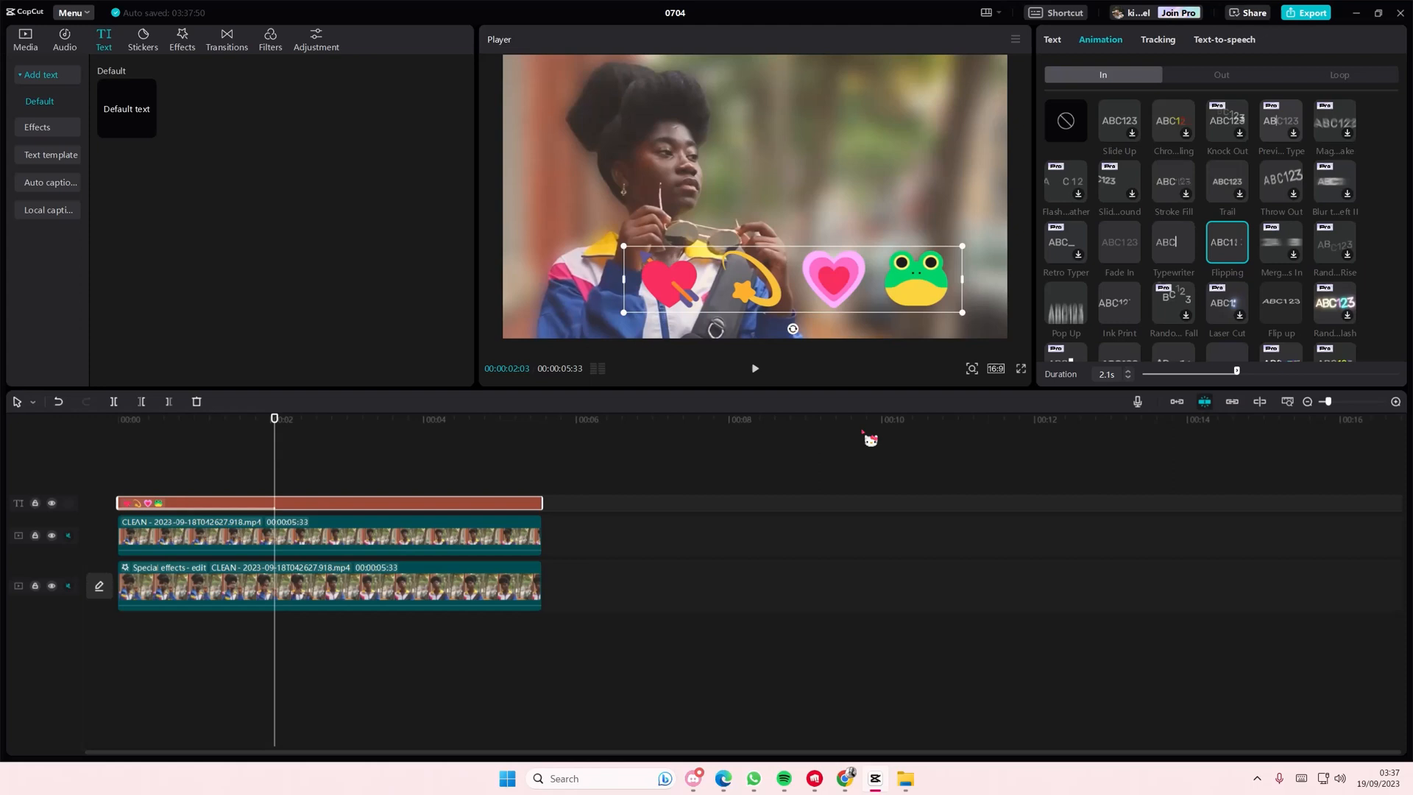